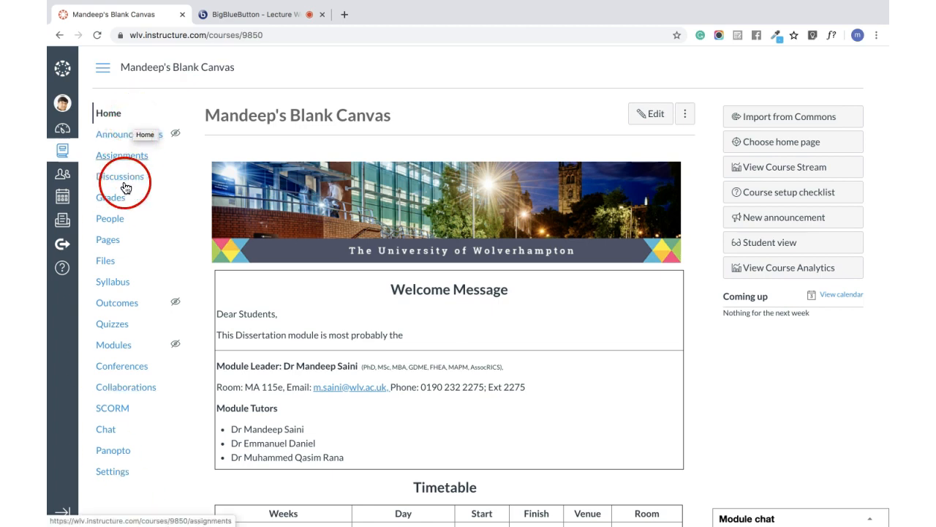
{"action": "mouse_move", "coordinate": [122, 365]}
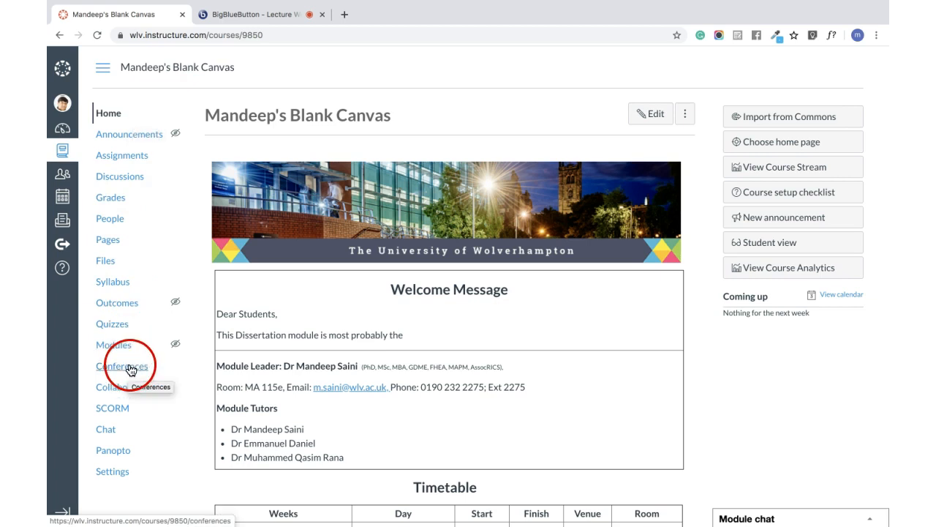
Go to Conferences in the course navigation to list the web conferences.
{"action": "left_click", "coordinate": [123, 365]}
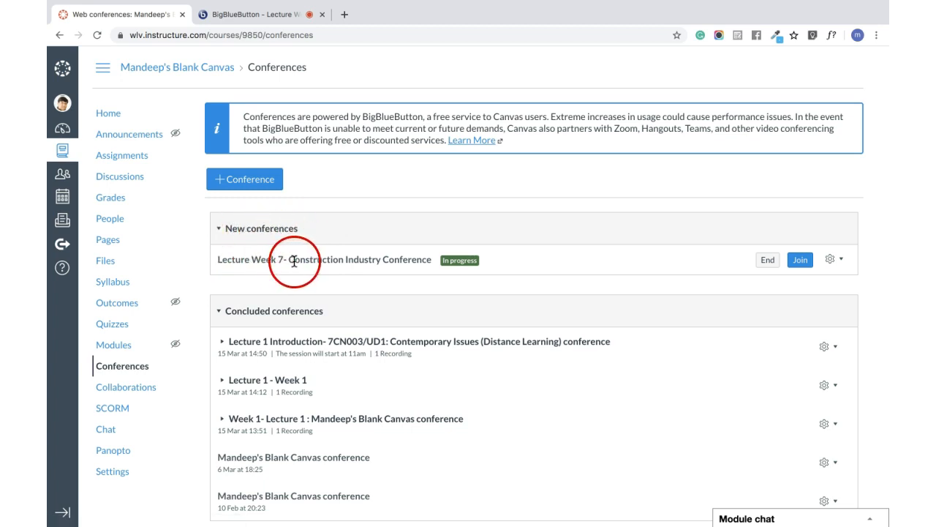
{"action": "mouse_move", "coordinate": [438, 252]}
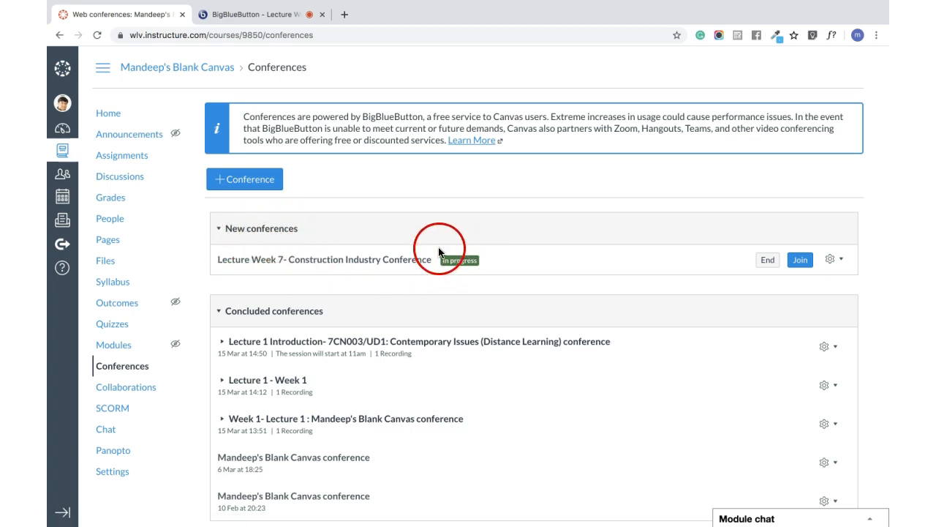
{"action": "mouse_move", "coordinate": [565, 261]}
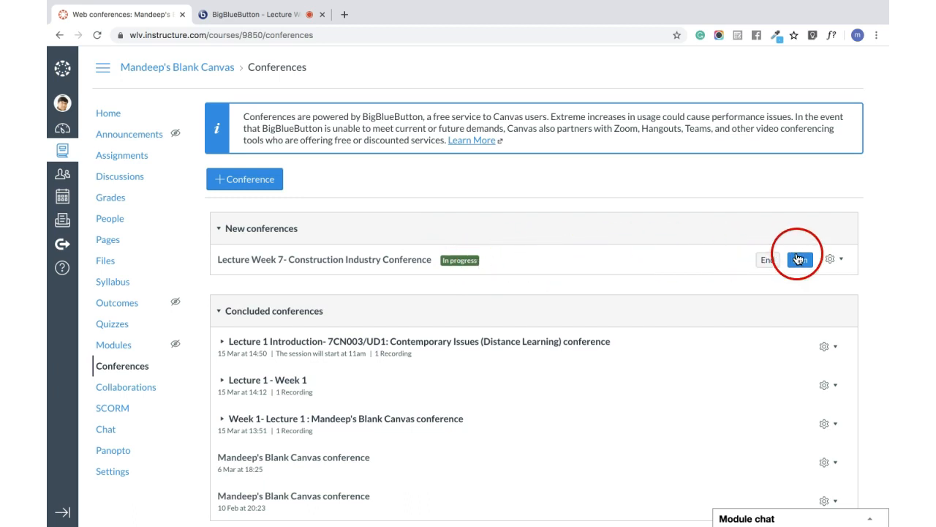
{"action": "mouse_move", "coordinate": [436, 275]}
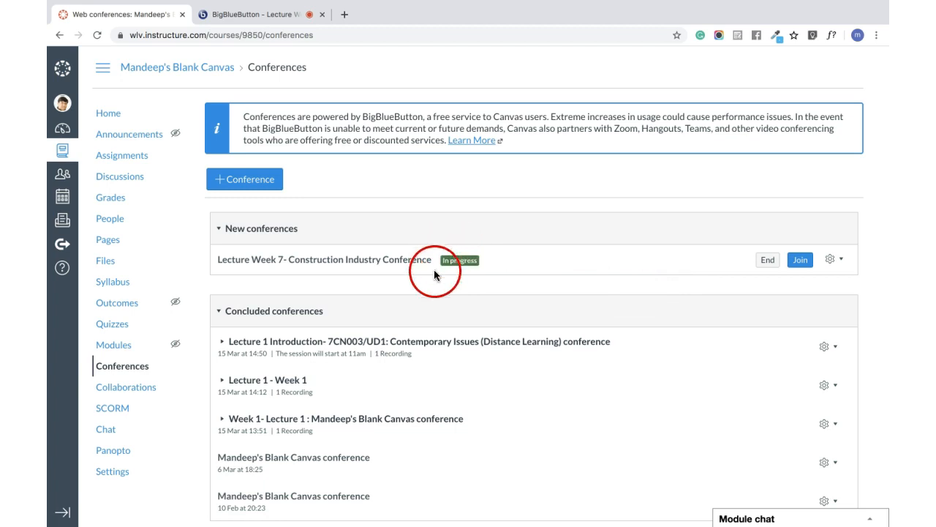
{"action": "mouse_move", "coordinate": [480, 269]}
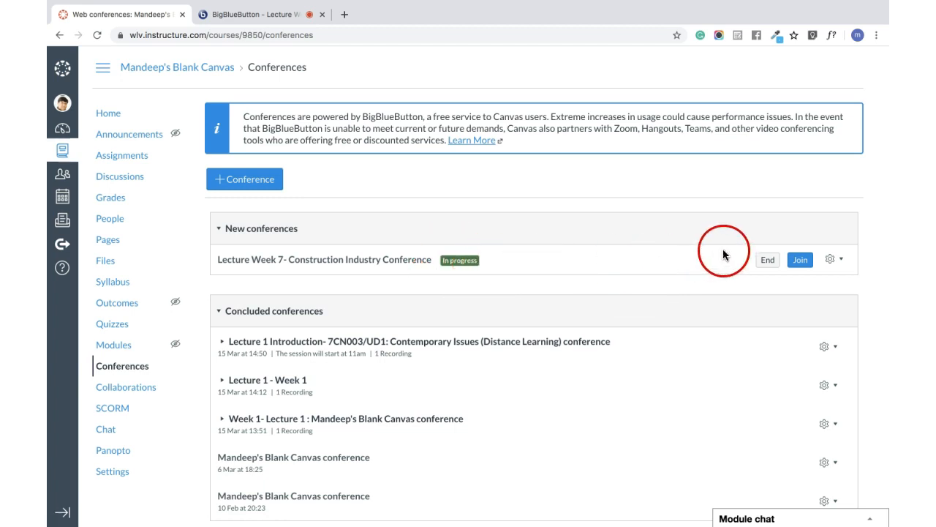
{"action": "mouse_move", "coordinate": [484, 281]}
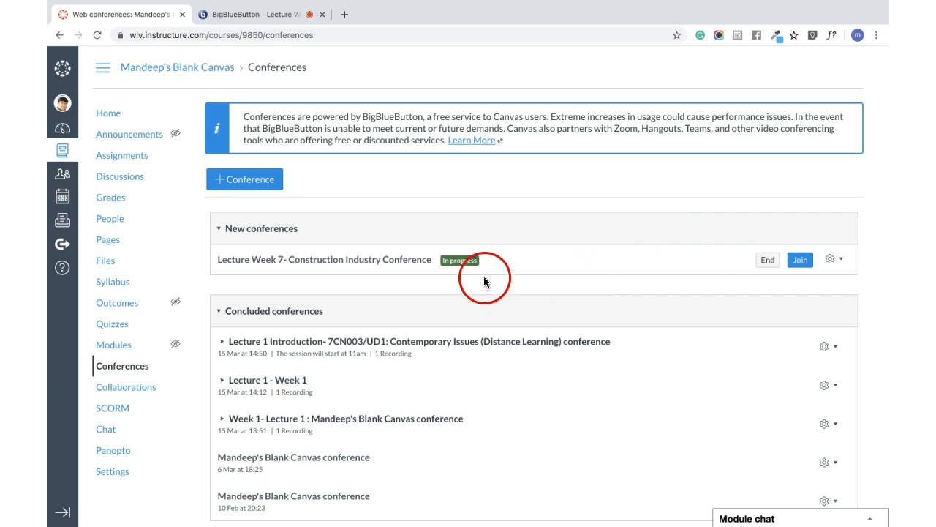
{"action": "mouse_move", "coordinate": [559, 268]}
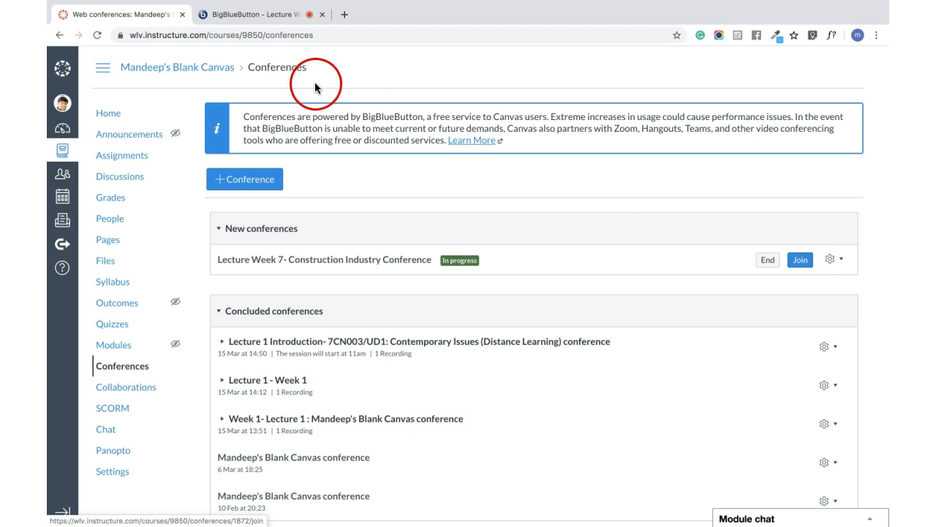
Join the in-progress Lecture Week 7- Construction Industry Conference in BigBlueButton.
{"action": "left_click", "coordinate": [798, 260]}
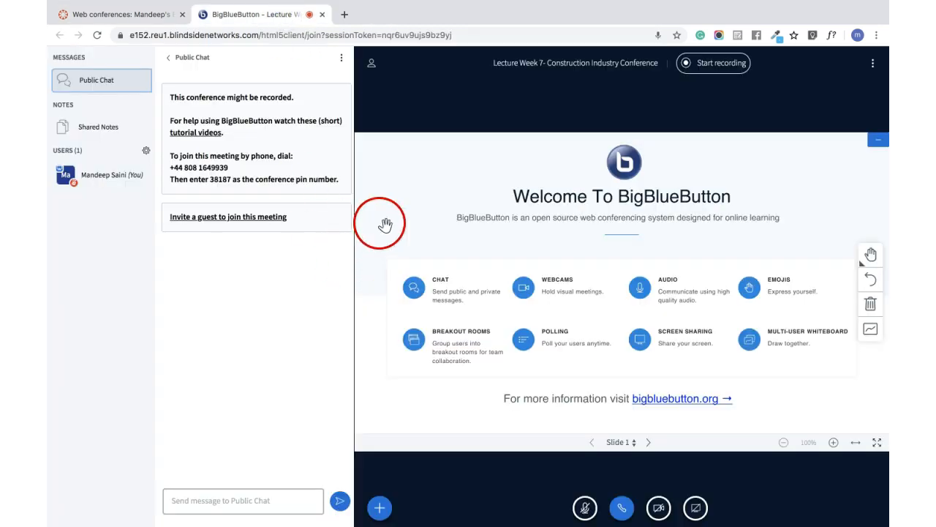
{"action": "mouse_move", "coordinate": [373, 228]}
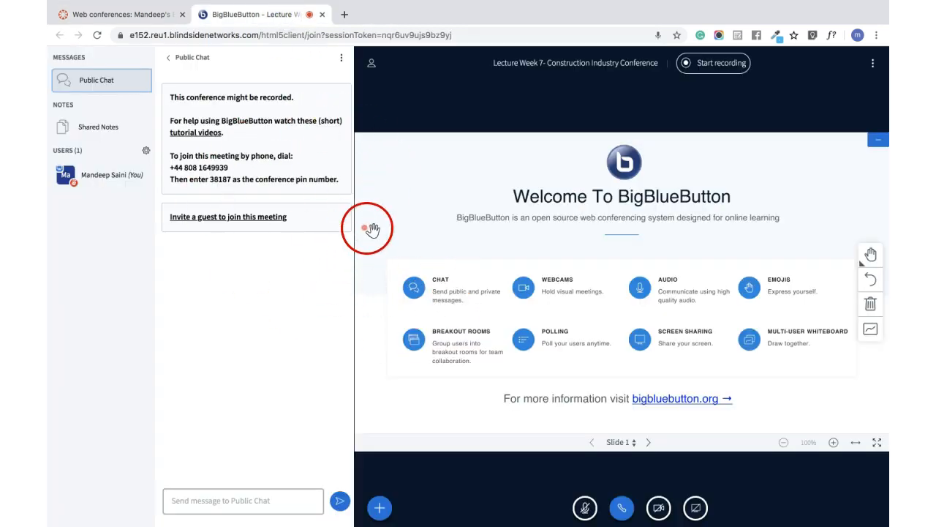
{"action": "mouse_move", "coordinate": [373, 228]}
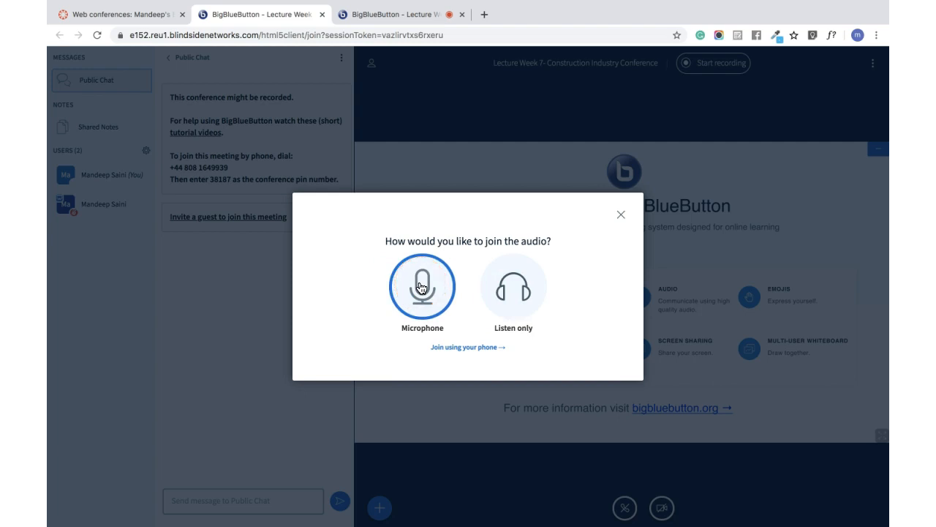
Join the audio with Microphone and confirm the echo test was heard.
{"action": "left_click", "coordinate": [421, 285]}
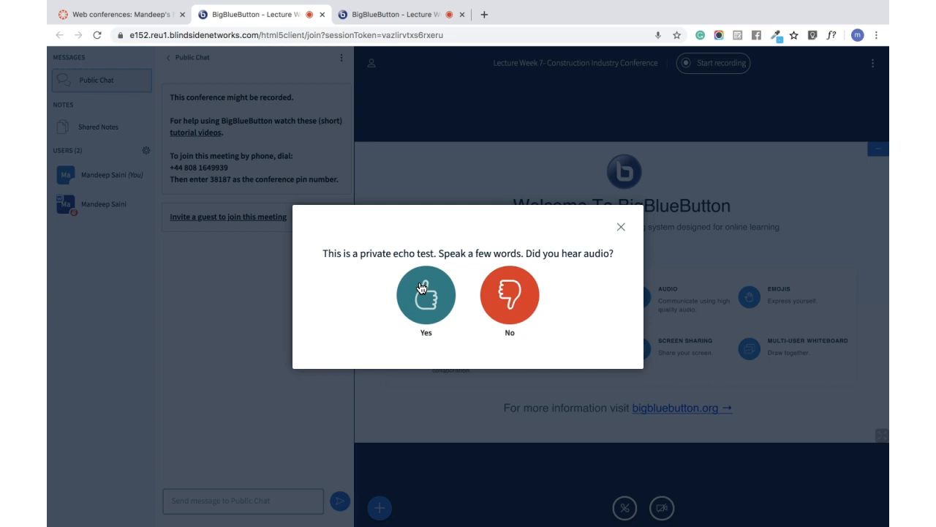
{"action": "left_click", "coordinate": [425, 295]}
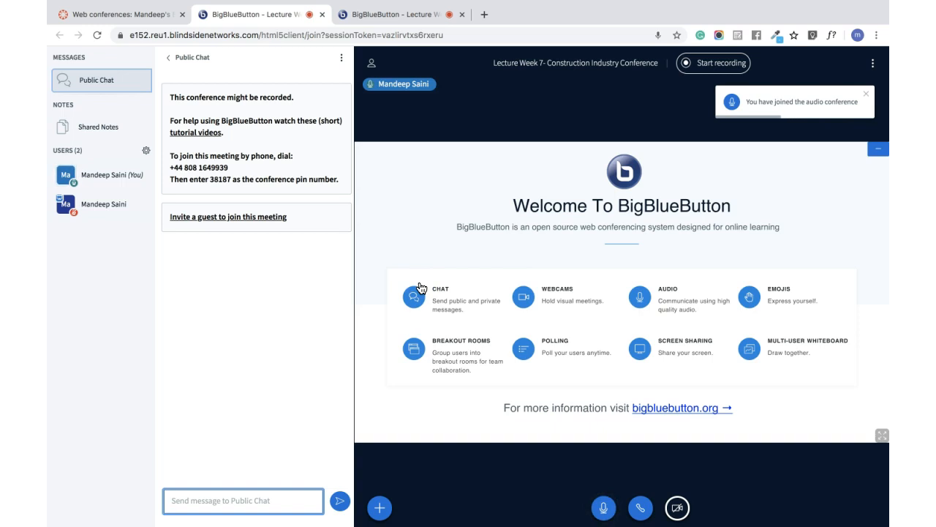
{"action": "mouse_move", "coordinate": [603, 506]}
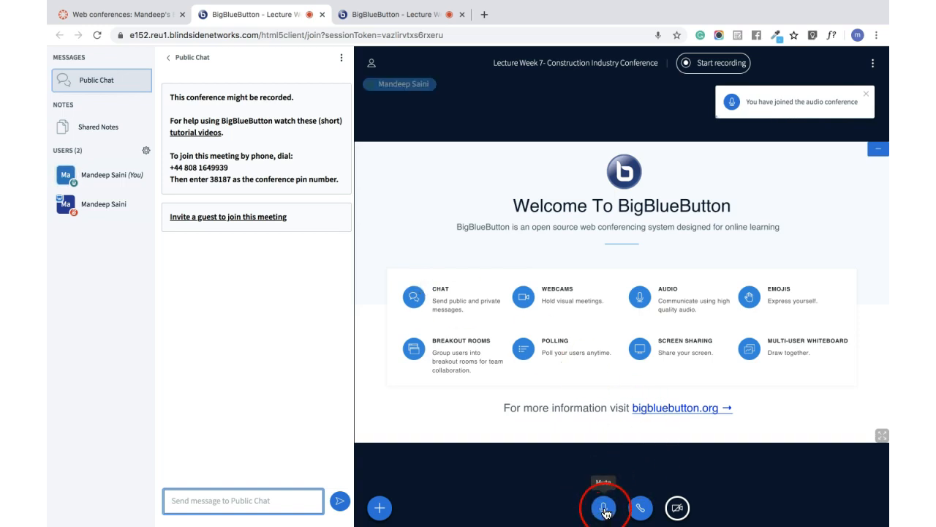
{"action": "left_click", "coordinate": [603, 507]}
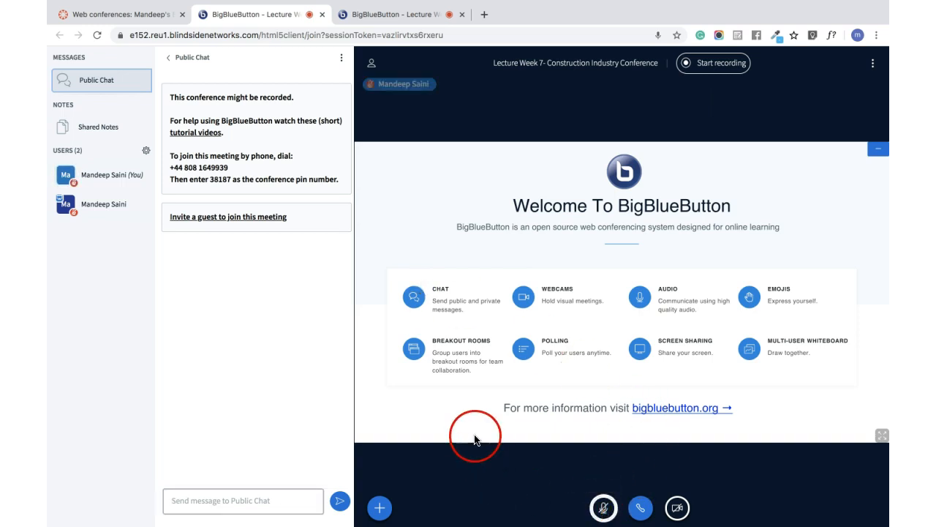
{"action": "mouse_move", "coordinate": [548, 226]}
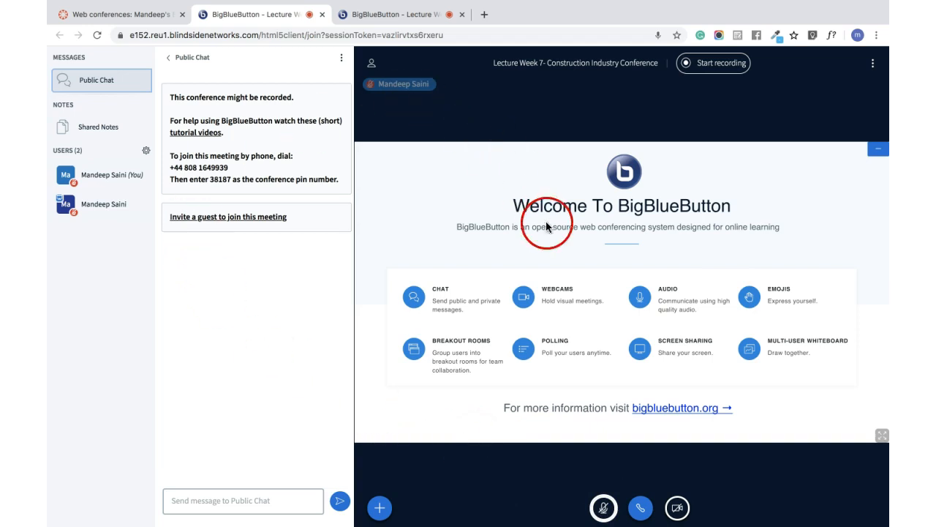
{"action": "mouse_move", "coordinate": [98, 193]}
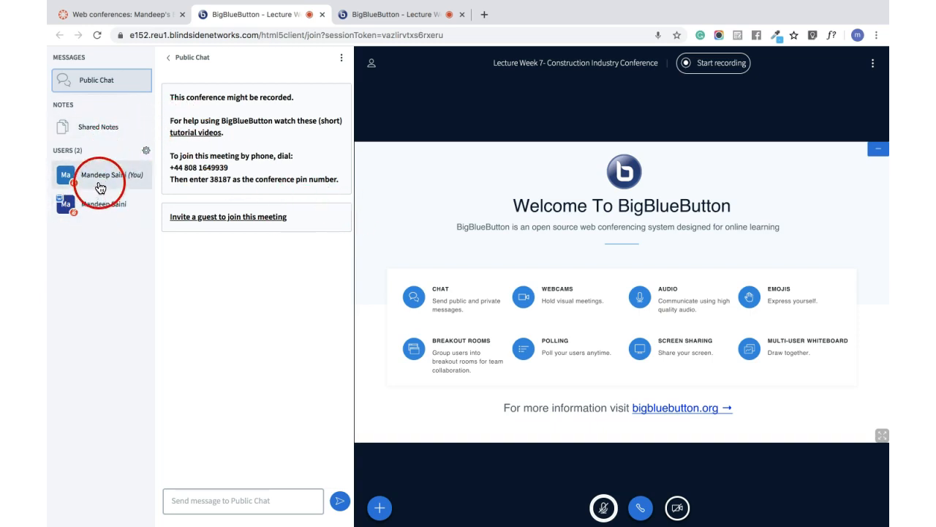
{"action": "mouse_move", "coordinate": [100, 309]}
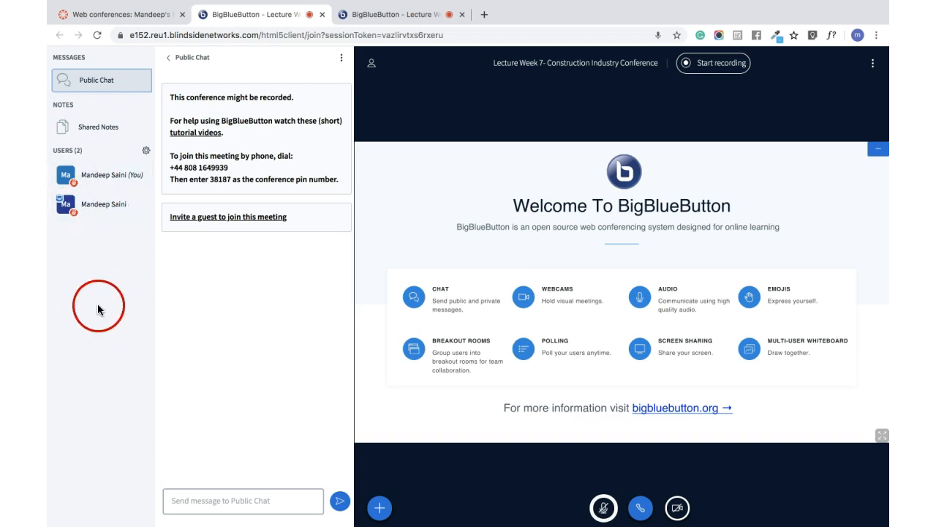
{"action": "mouse_move", "coordinate": [638, 120]}
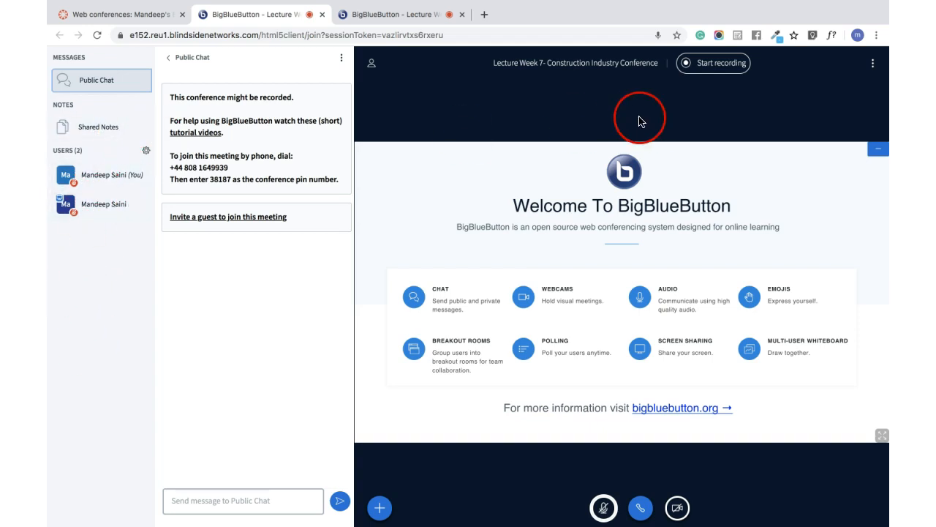
{"action": "mouse_move", "coordinate": [561, 196]}
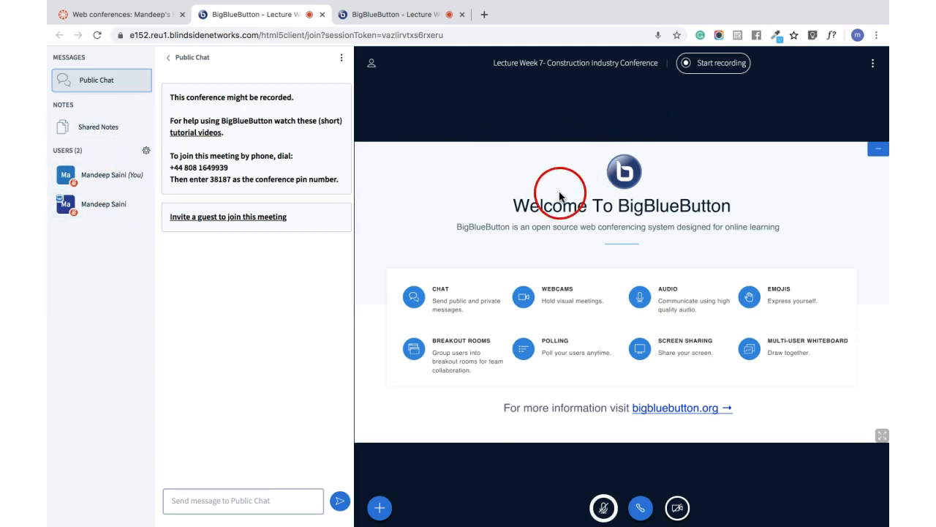
{"action": "mouse_move", "coordinate": [351, 340]}
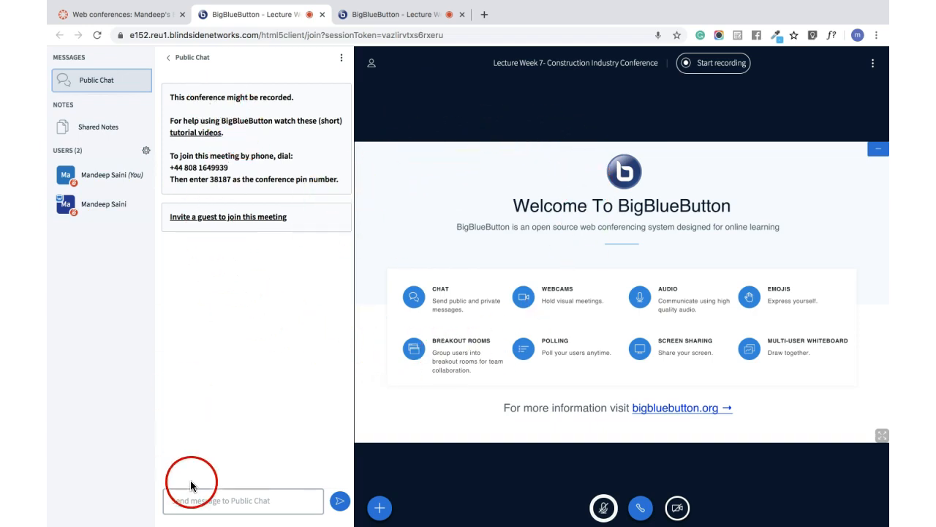
{"action": "mouse_move", "coordinate": [103, 204]}
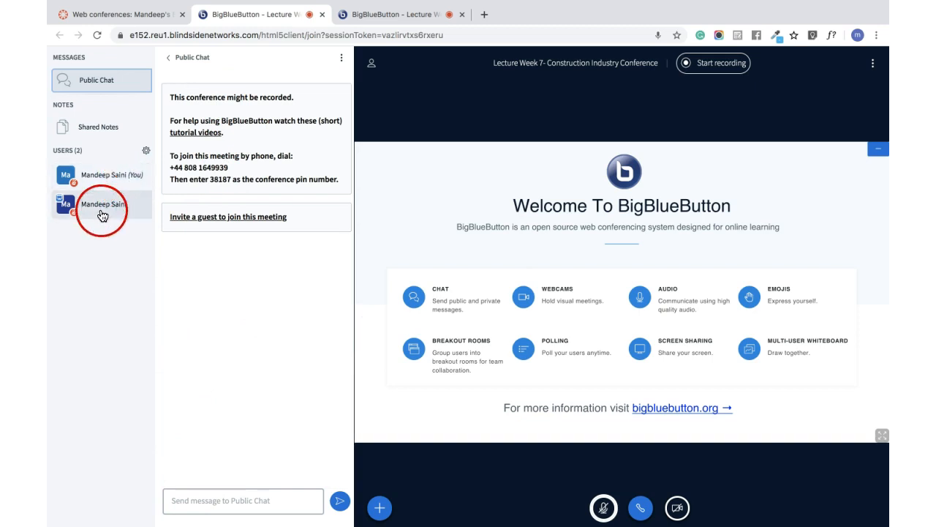
{"action": "mouse_move", "coordinate": [225, 500]}
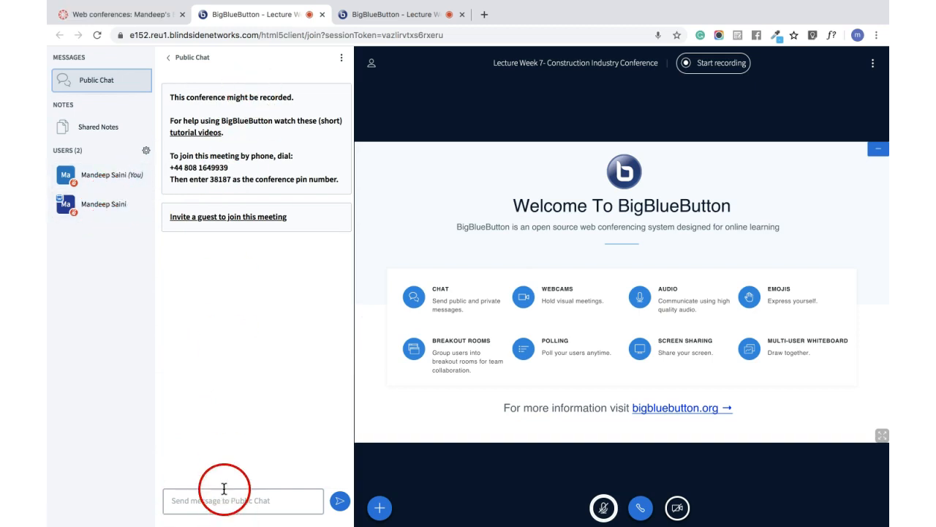
Send the message "Hi tutor" in the Public Chat.
{"action": "type", "text": "Hi"}
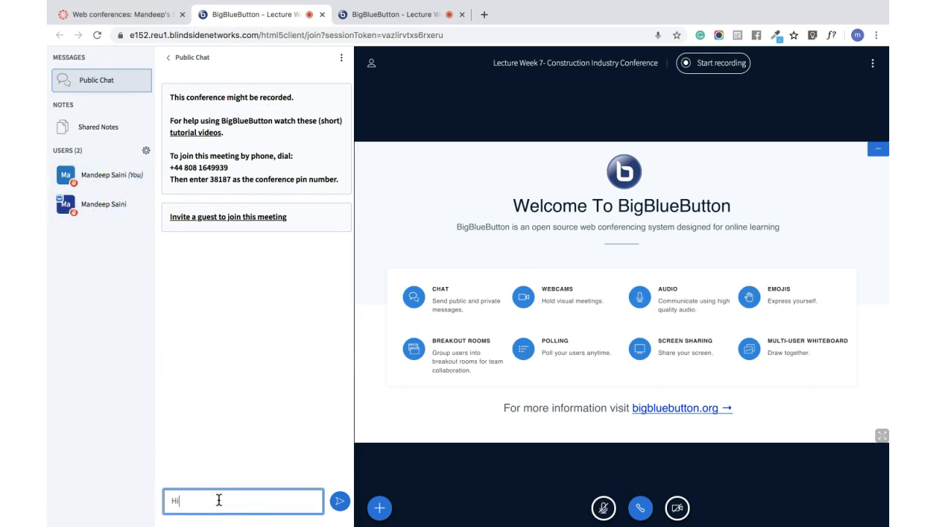
{"action": "type", "text": "tutor"}
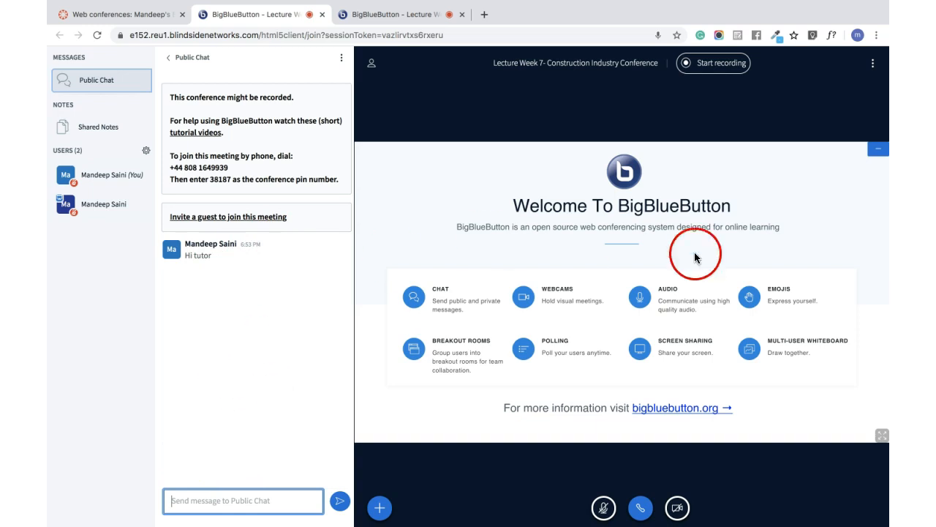
{"action": "mouse_move", "coordinate": [358, 315]}
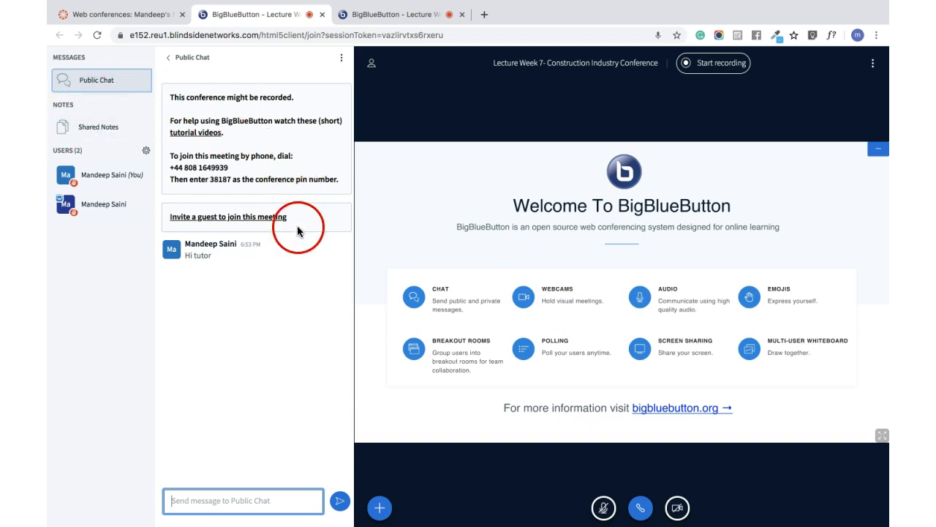
{"action": "mouse_move", "coordinate": [306, 149]}
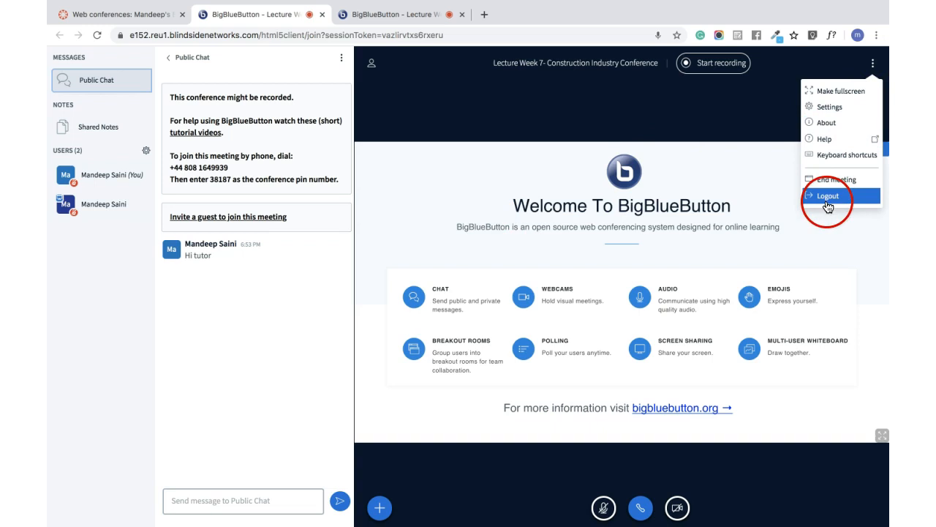
Log out of the conference and send a three-star feedback rating.
{"action": "left_click", "coordinate": [828, 196]}
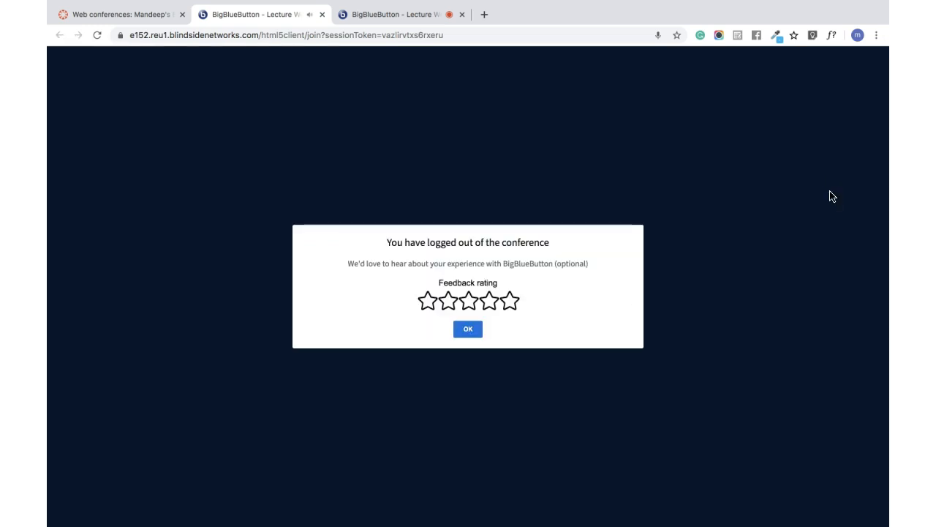
{"action": "left_click", "coordinate": [468, 301]}
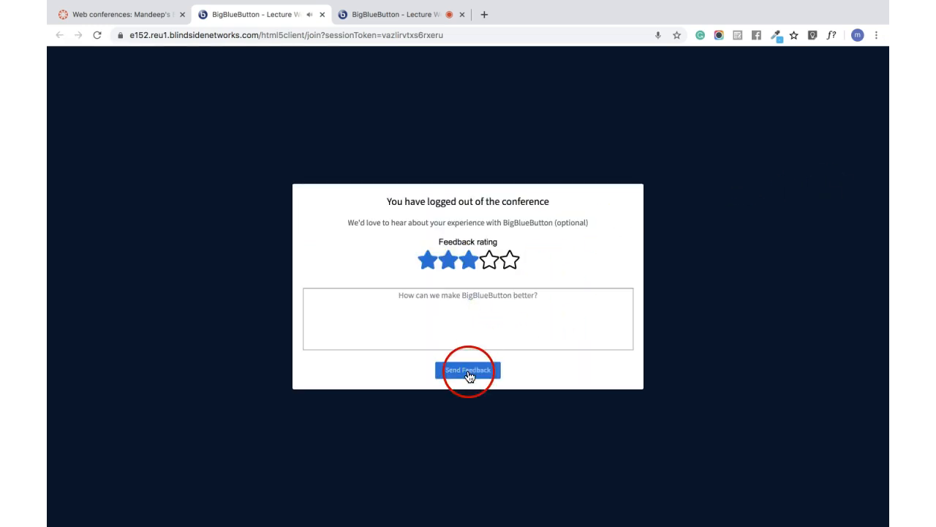
{"action": "left_click", "coordinate": [468, 369]}
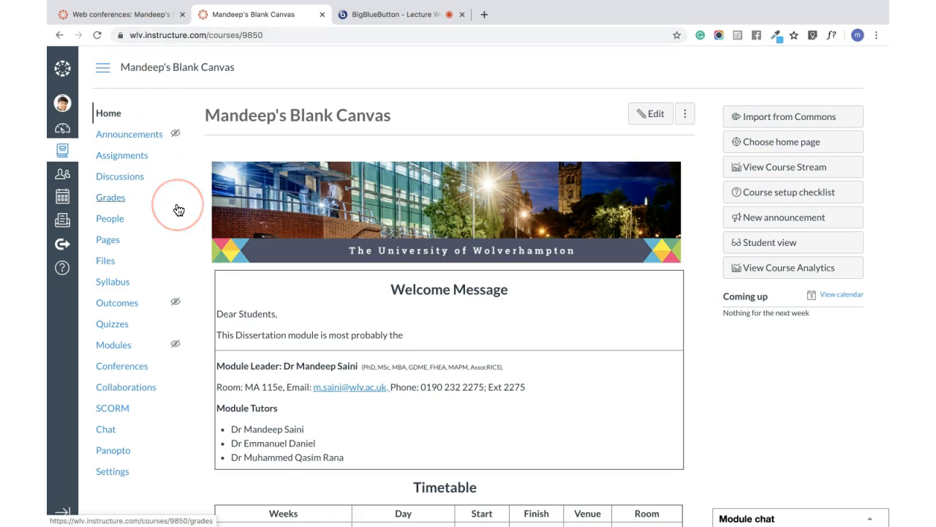
{"action": "mouse_move", "coordinate": [179, 208]}
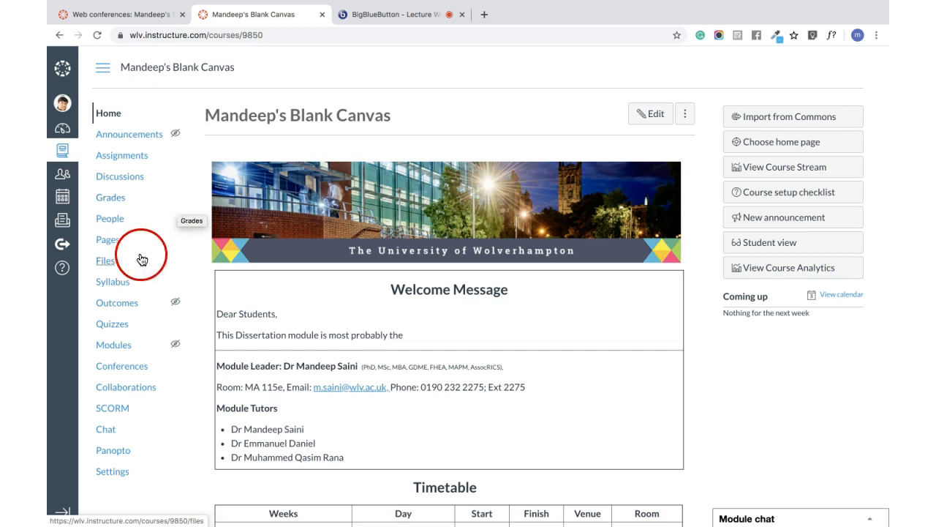
{"action": "mouse_move", "coordinate": [111, 281]}
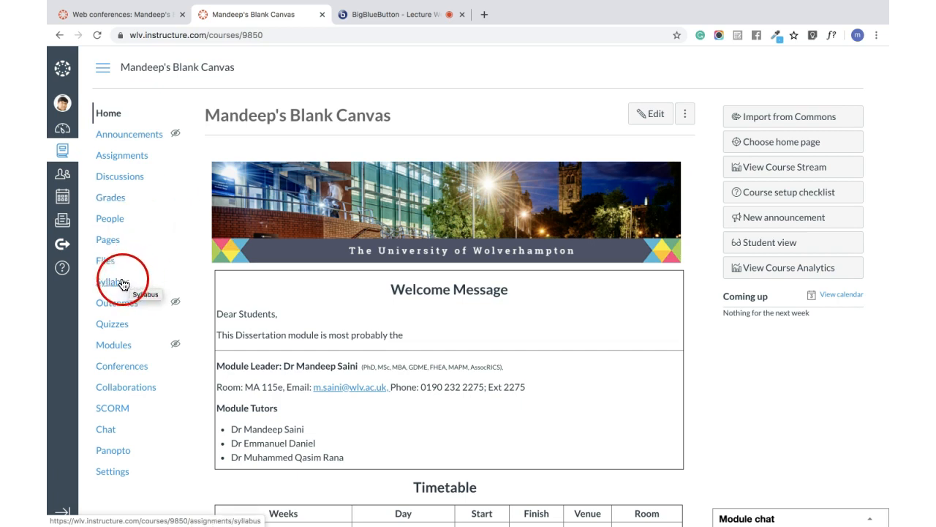
{"action": "mouse_move", "coordinate": [120, 366]}
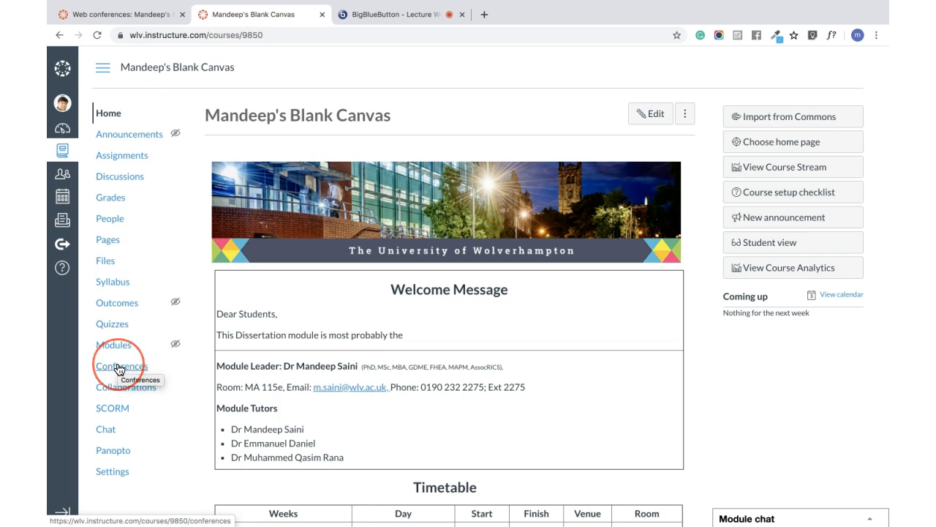
Go to Conferences in the course navigation from the home page.
{"action": "left_click", "coordinate": [120, 365]}
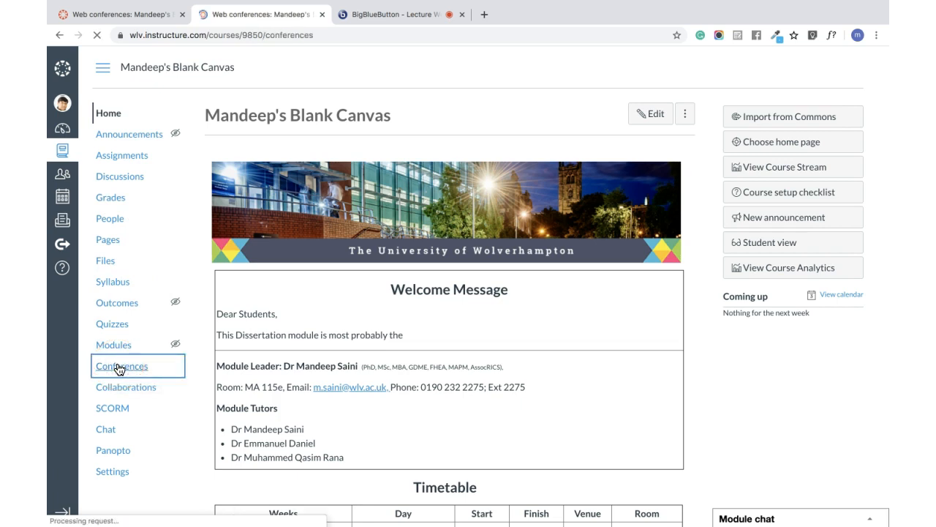
Expand the Week 1 concluded conference to show its notes, statistics and video links.
{"action": "left_click", "coordinate": [121, 366]}
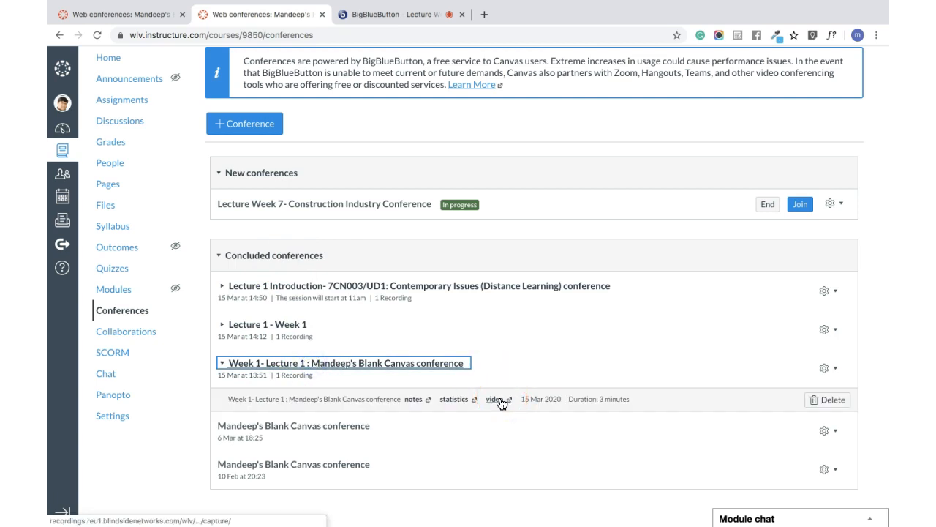
{"action": "mouse_move", "coordinate": [500, 402]}
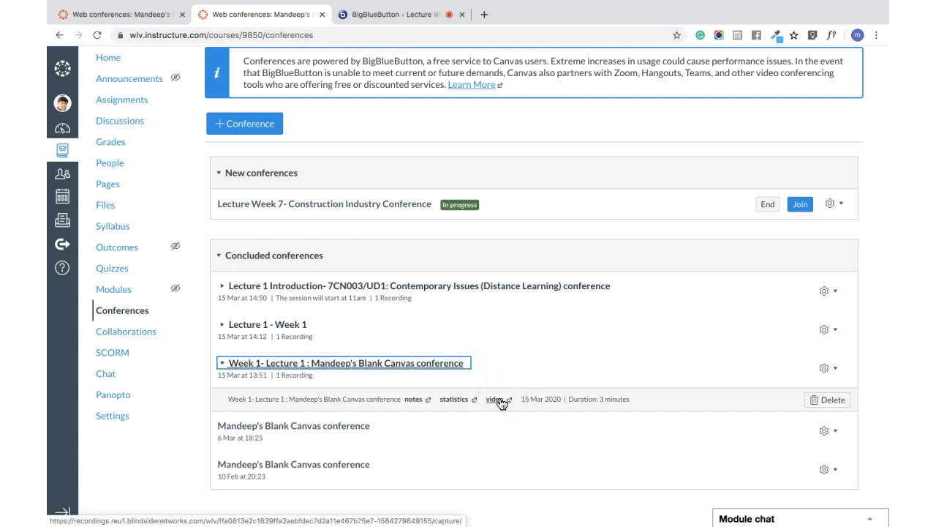
{"action": "scroll", "scroll_direction": "up", "scroll_amount": 3}
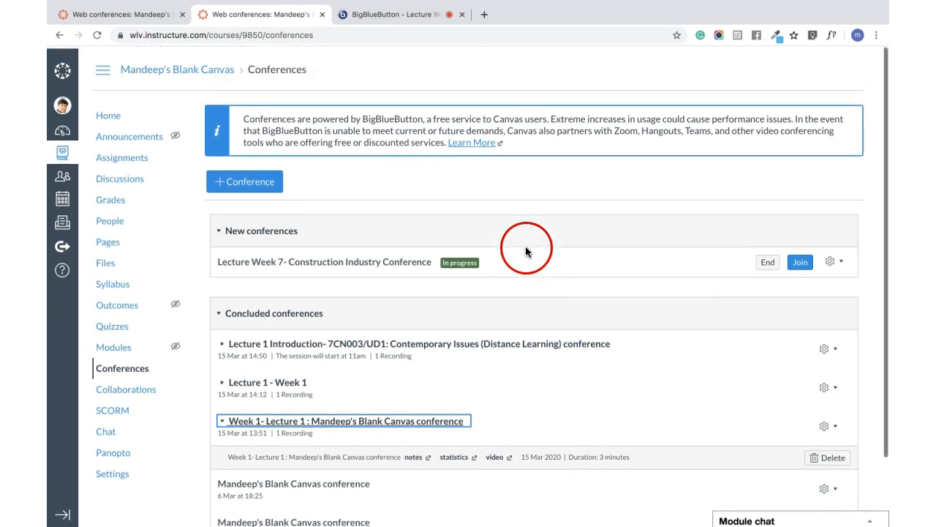